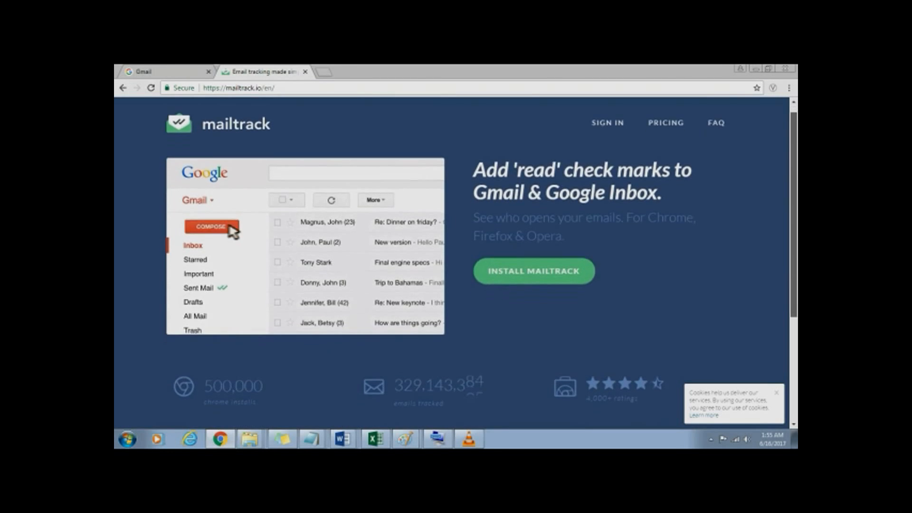
Reach the Chrome Web Store from the installed-extensions page via 'Get more extensions'
click(212, 226)
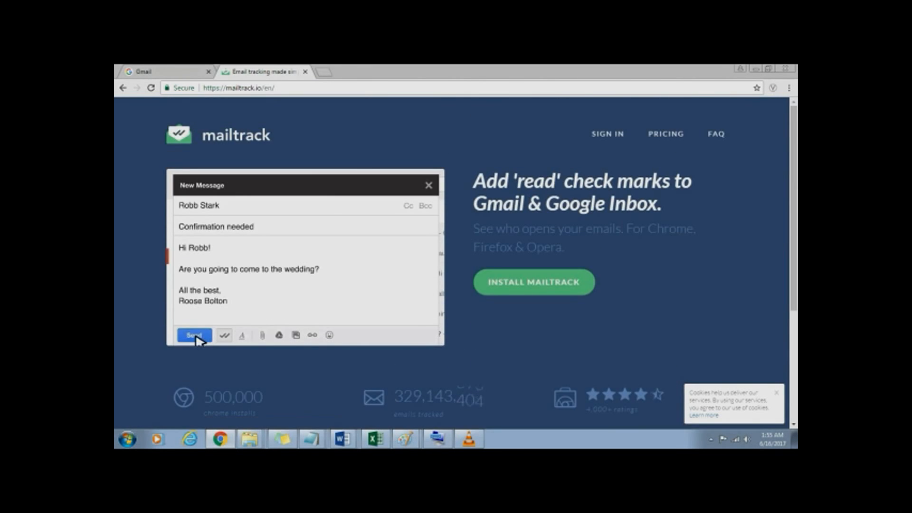
click(194, 334)
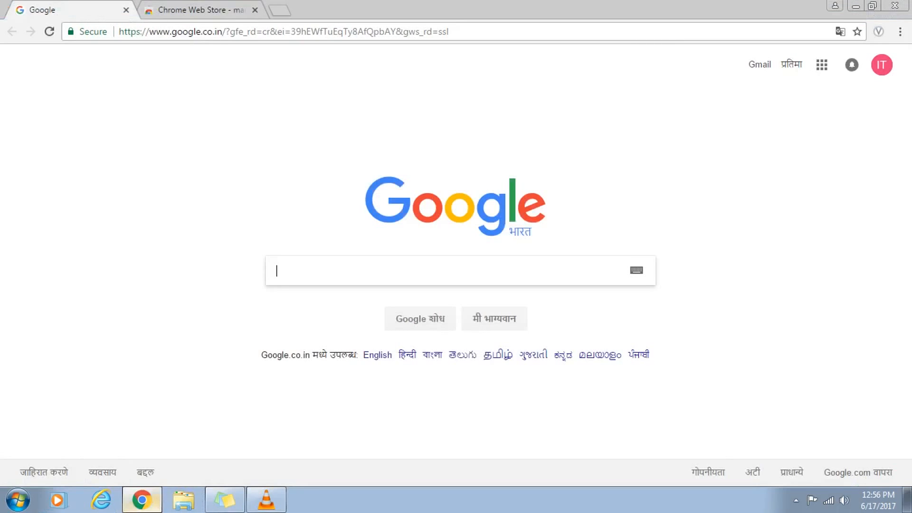
click(893, 31)
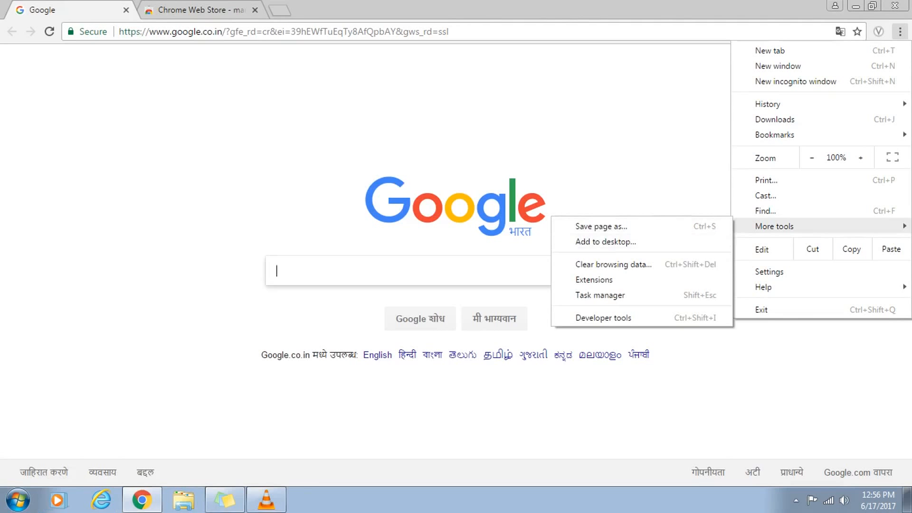
click(594, 280)
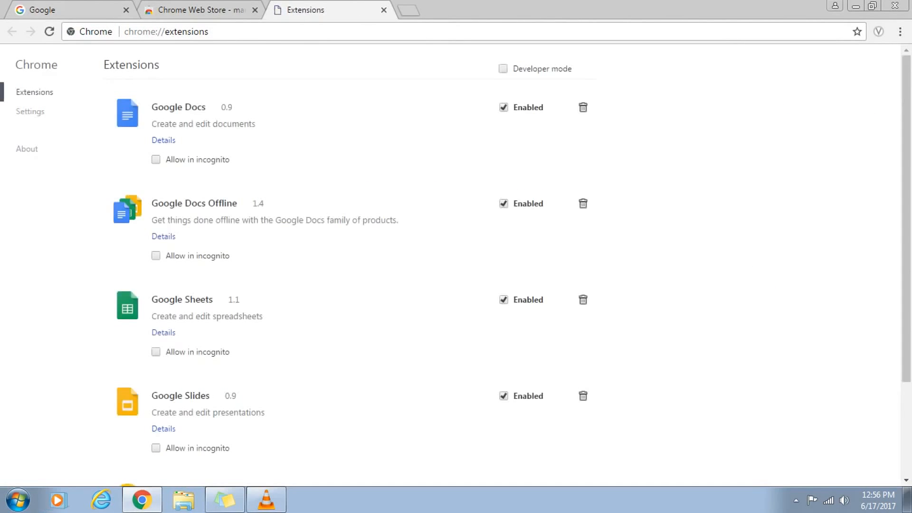
scroll(down, 3)
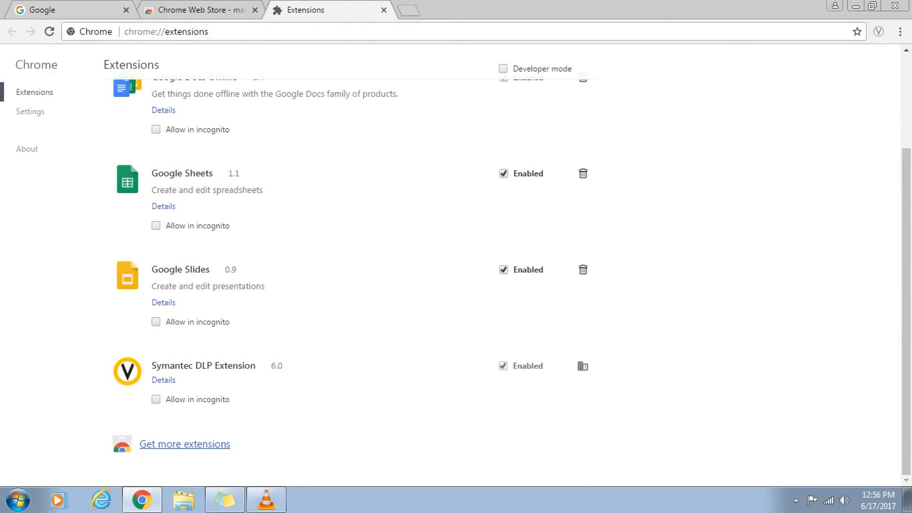
click(184, 445)
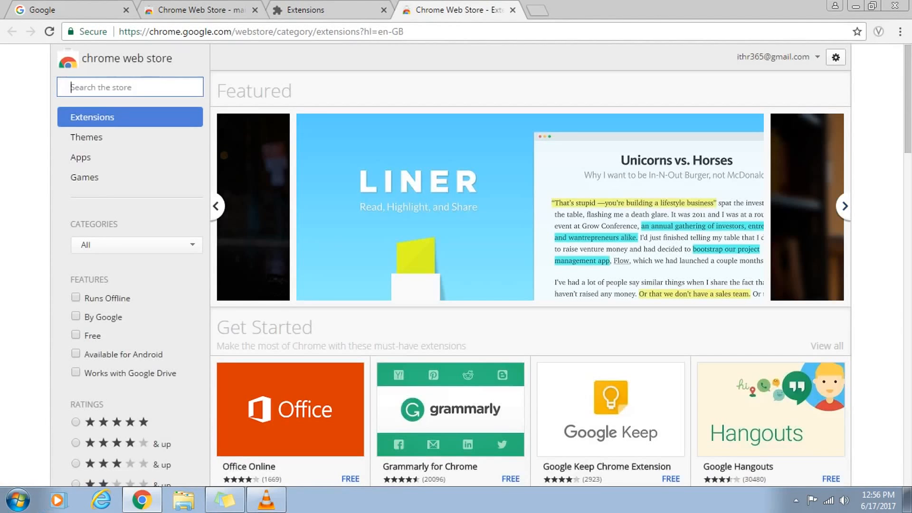
Search the store for 'mailtrack io' and add Mailtrack for Gmail & Inbox to Chrome
text(mailtrack io)
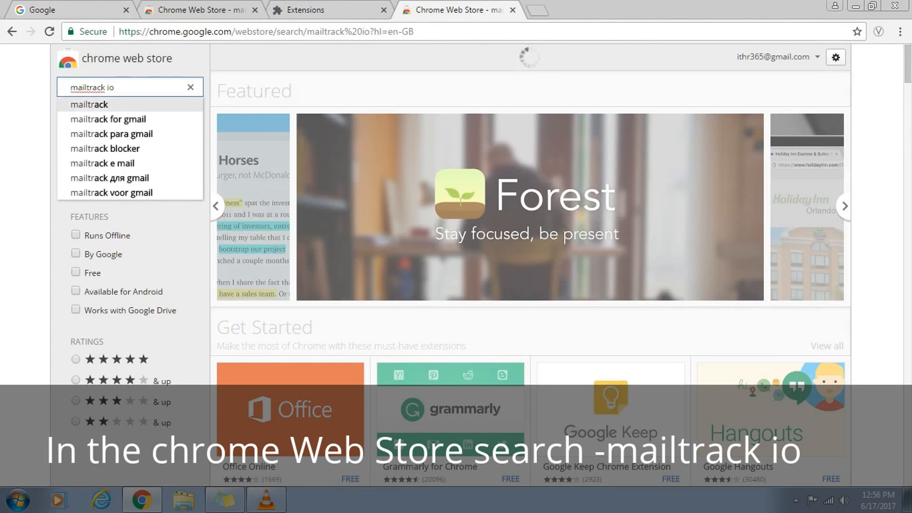
click(119, 86)
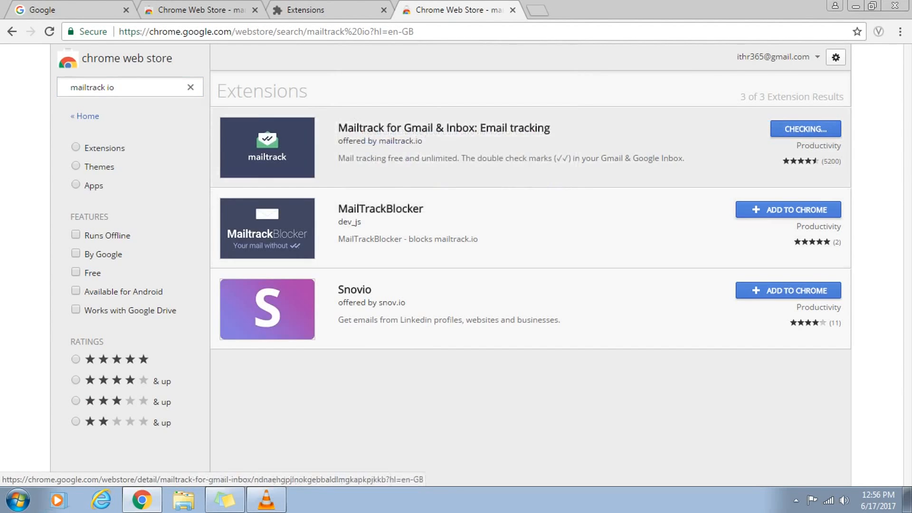
click(806, 129)
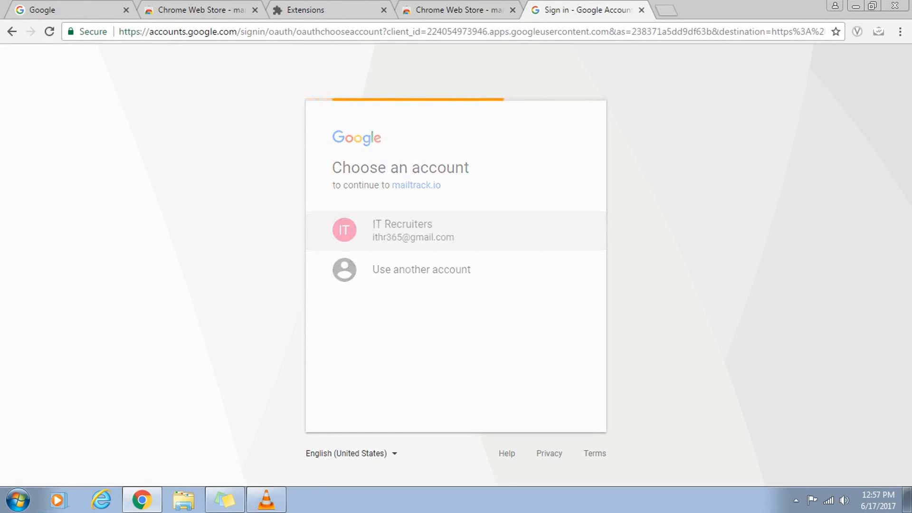
Sign in with the existing Google account and allow Mailtrack to manage the Gmail mailbox
click(402, 230)
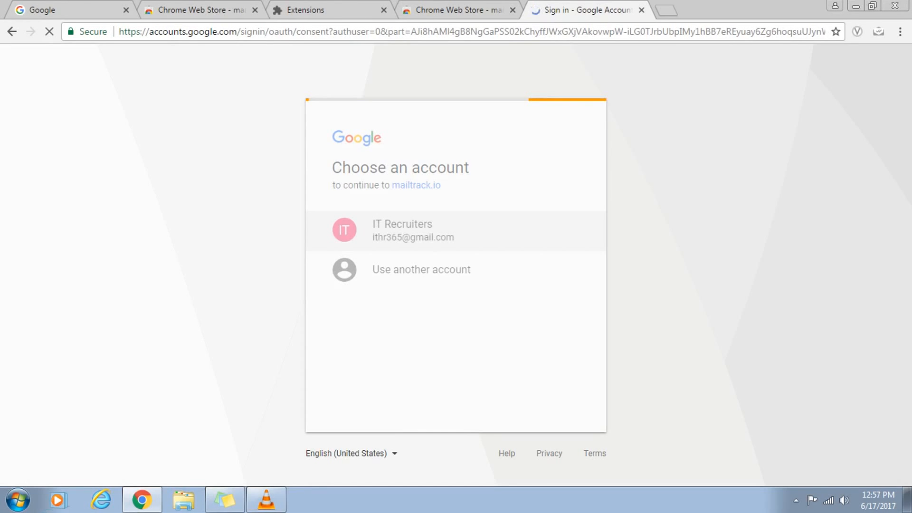
click(401, 230)
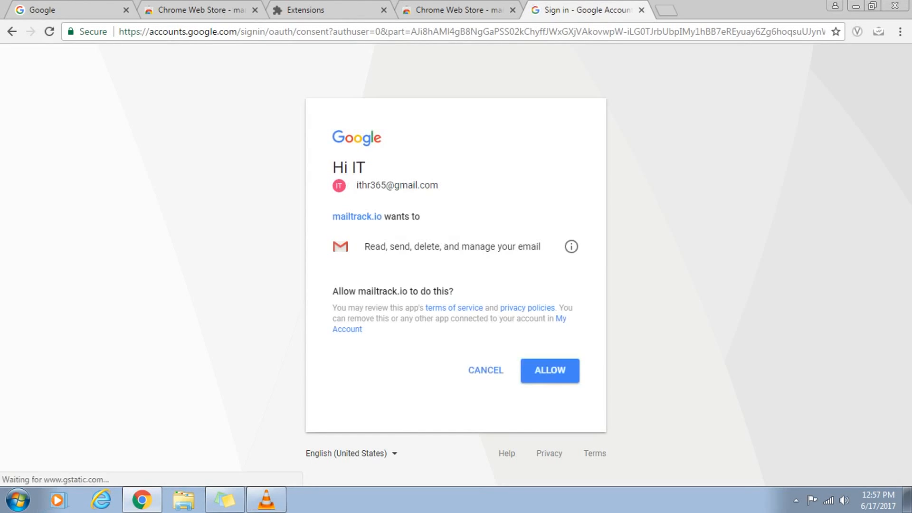
click(549, 371)
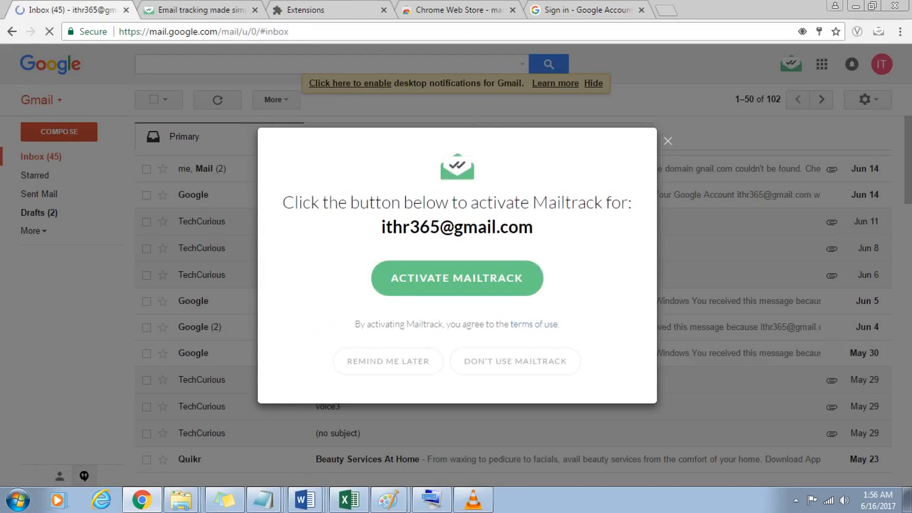
click(457, 278)
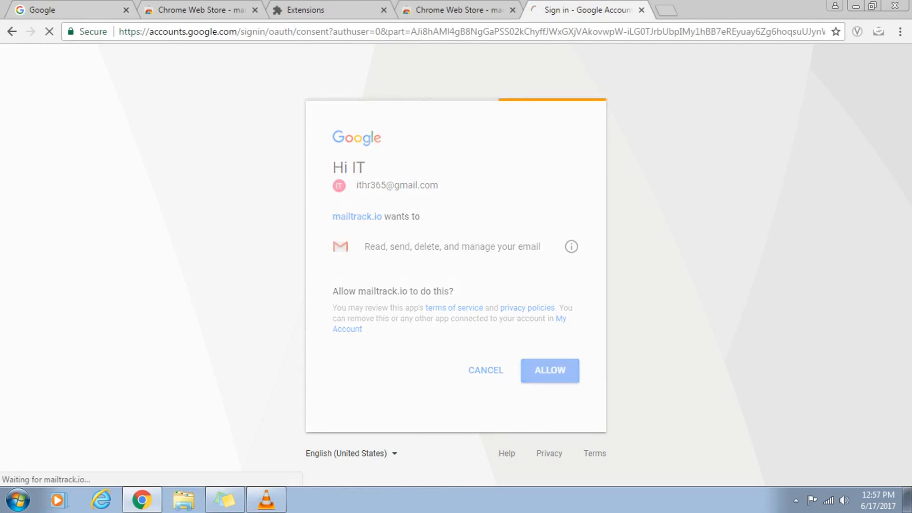
click(549, 371)
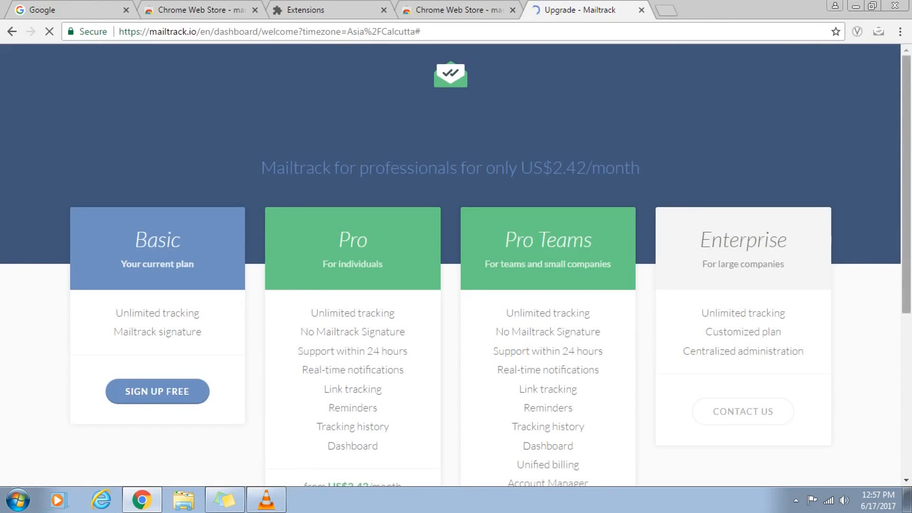
scroll(down, 3)
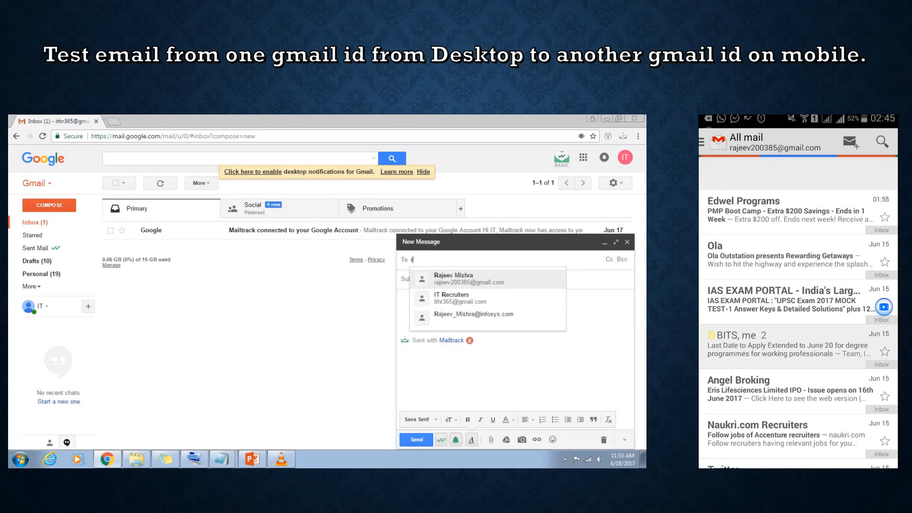
Send a tracked email with subject 'Test Email' and body 'Hi, This is a test email.' to the suggested recipient
click(469, 279)
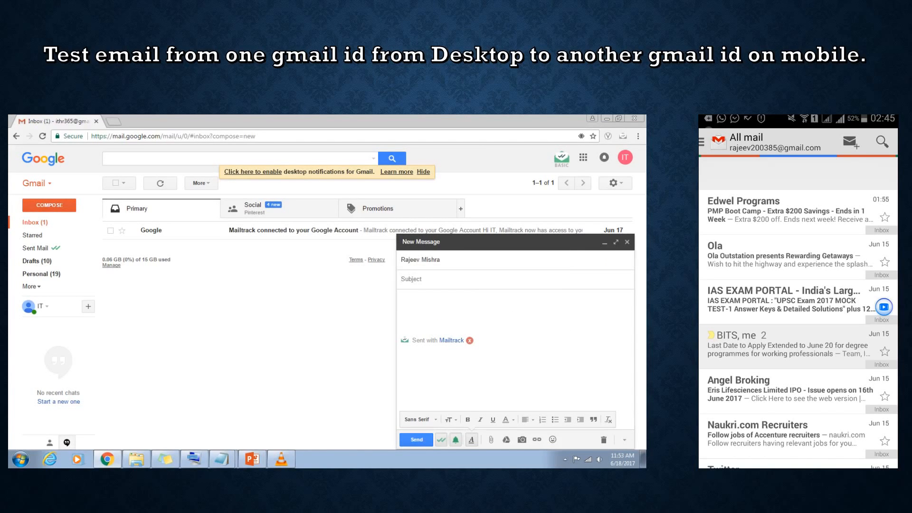
text(Test Email)
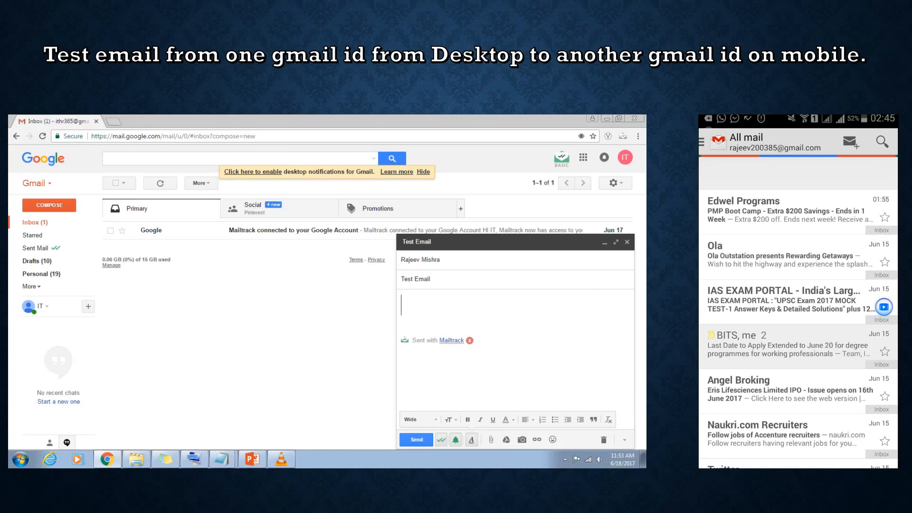
text(Hi, This is a test email.)
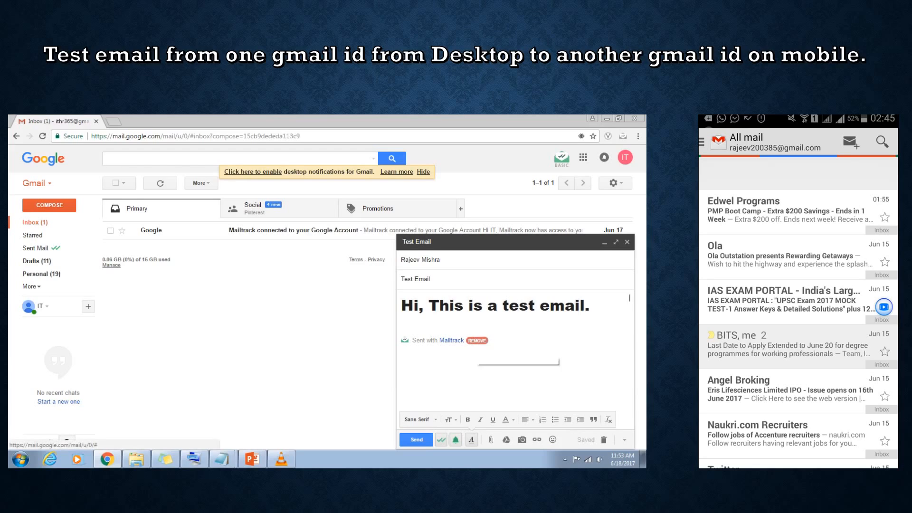
click(416, 439)
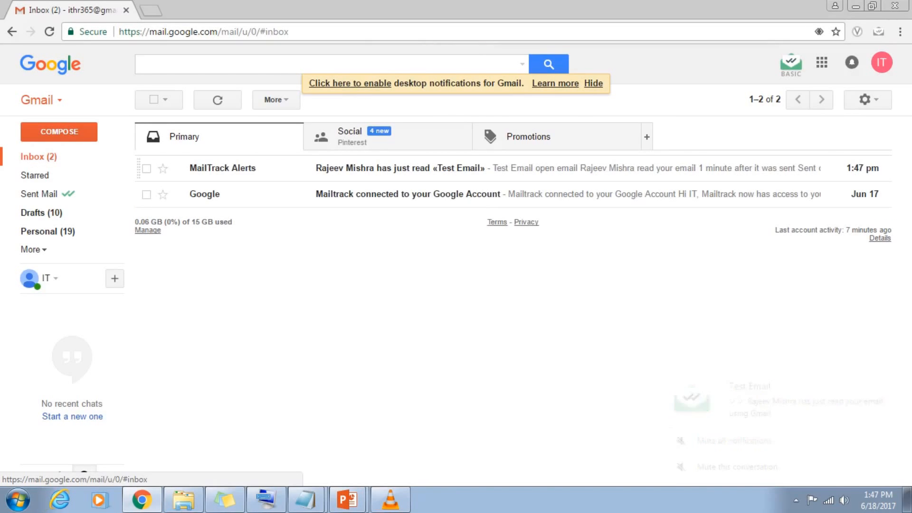
Read the MailTrack read-receipt alert for Test Email, then show the Sent Mail folder
click(399, 168)
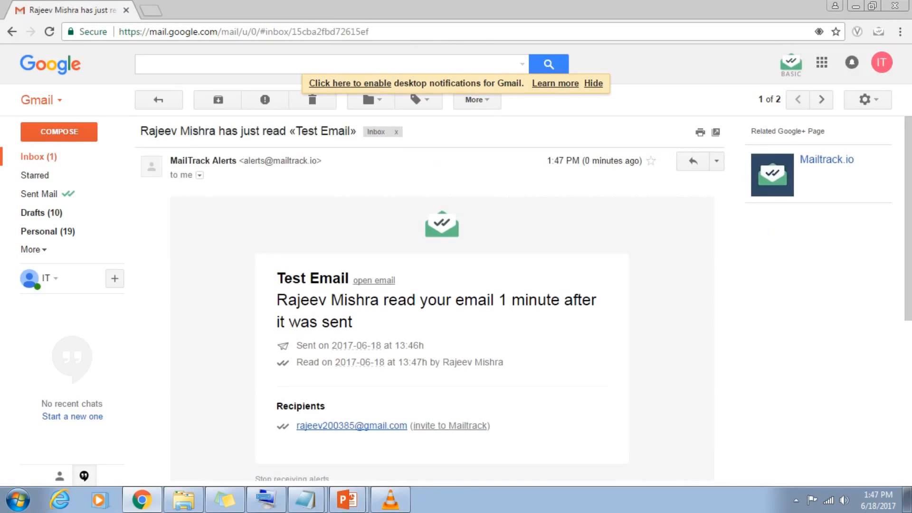
scroll(down, 3)
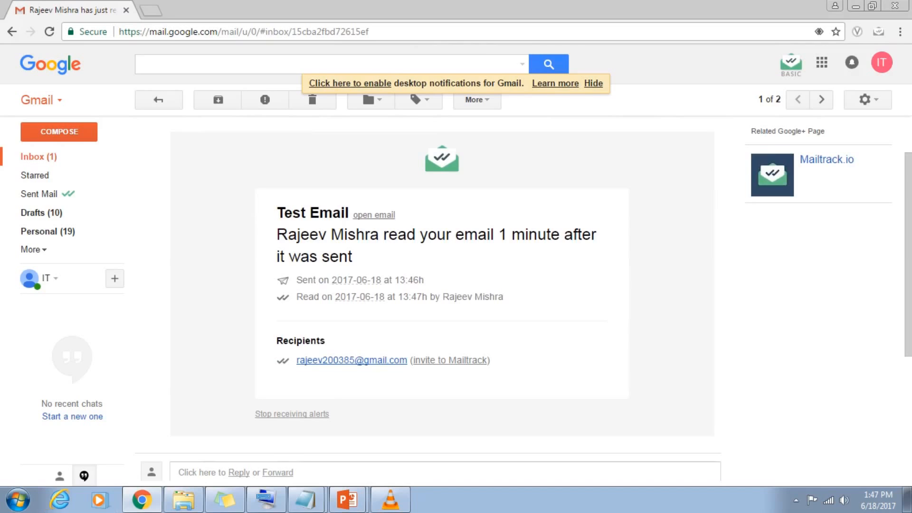
click(39, 194)
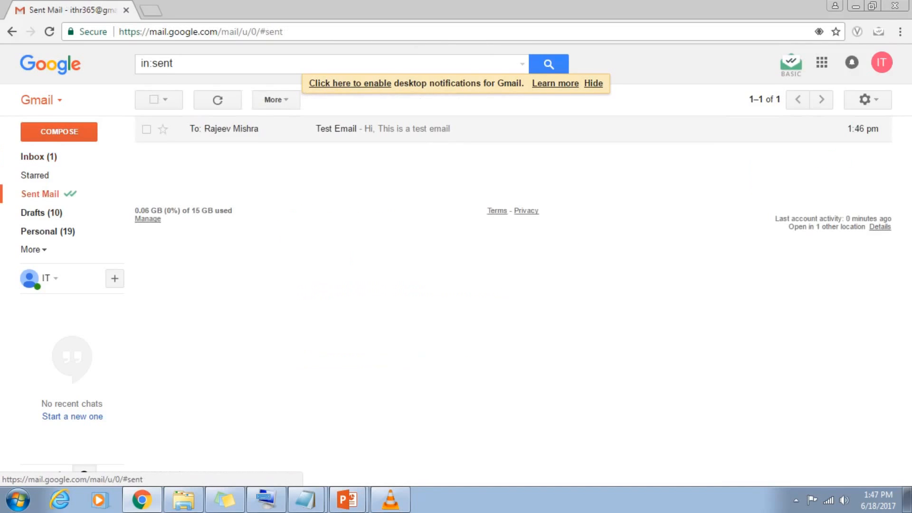